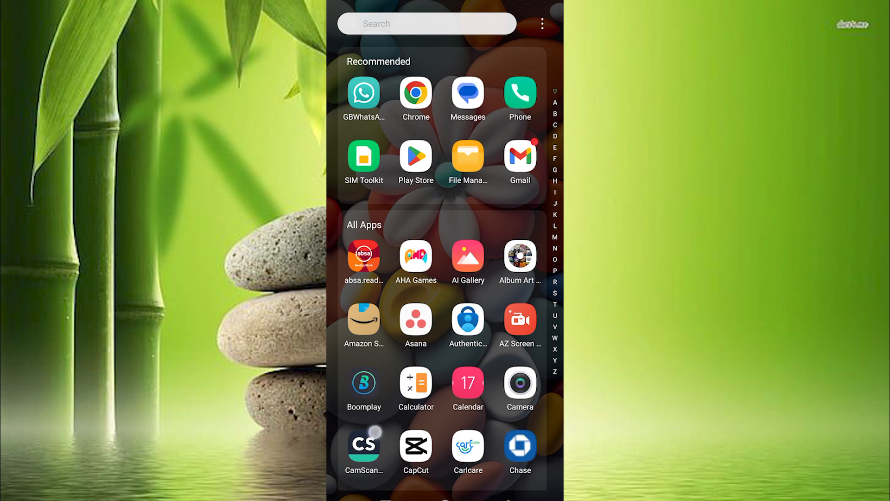
Step: Search the Play Store for "Barclays app" and start installing the Barclays result
{"action": "scroll", "scroll_direction": "down", "scroll_amount": 3}
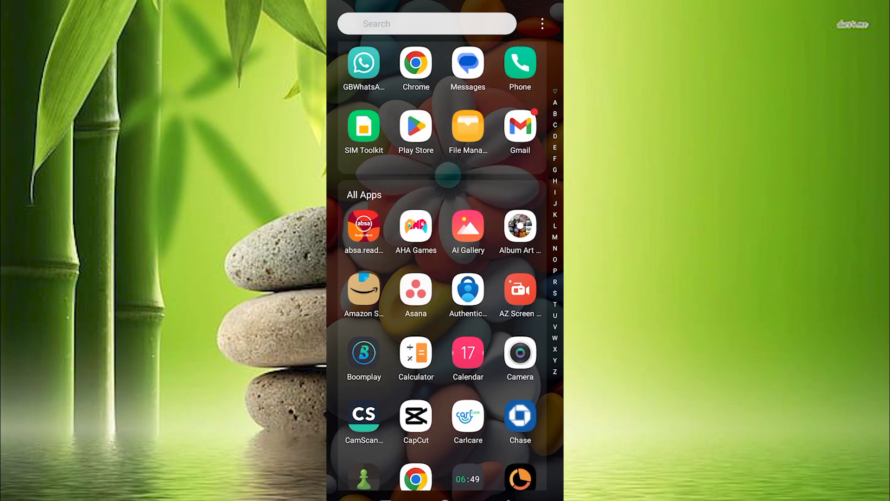
{"action": "type", "text": "Barclays app"}
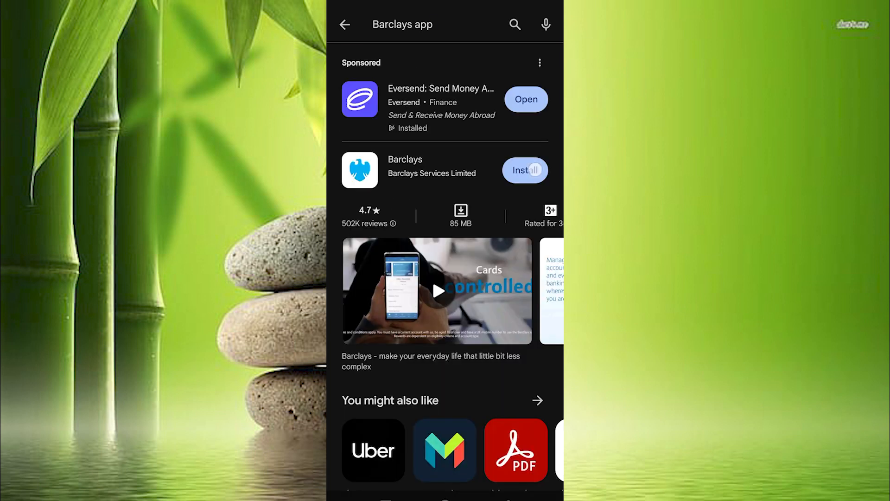
{"action": "left_click", "coordinate": [525, 171]}
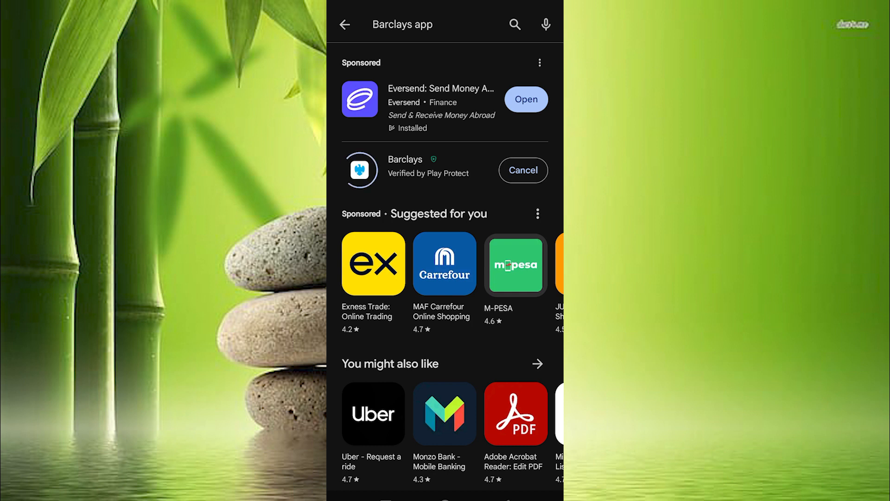